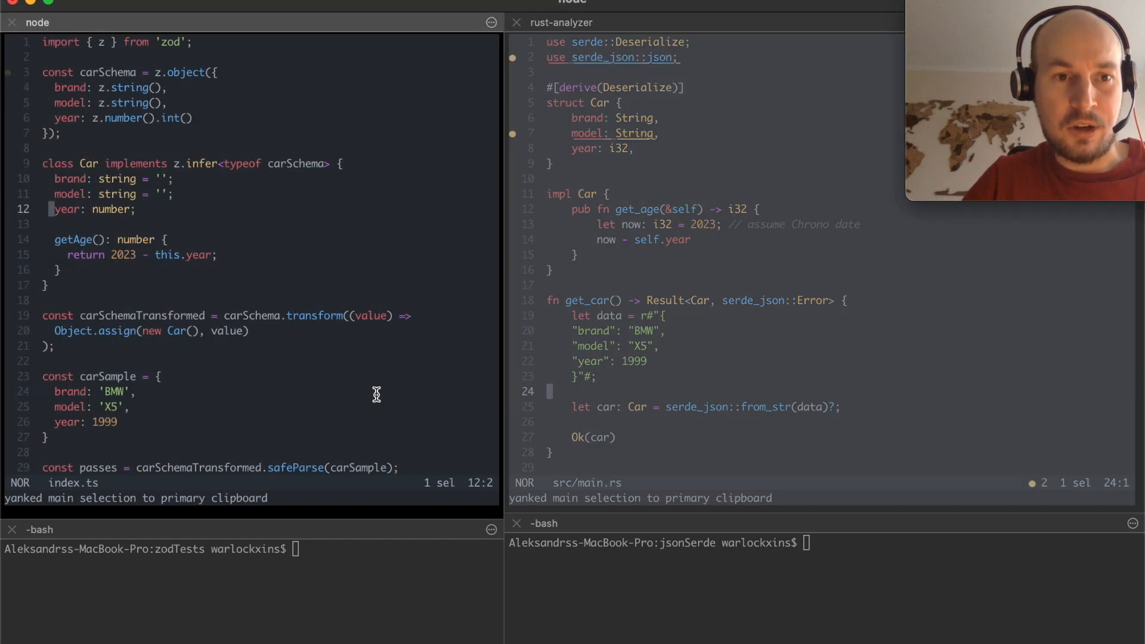
mouse_move(170, 41)
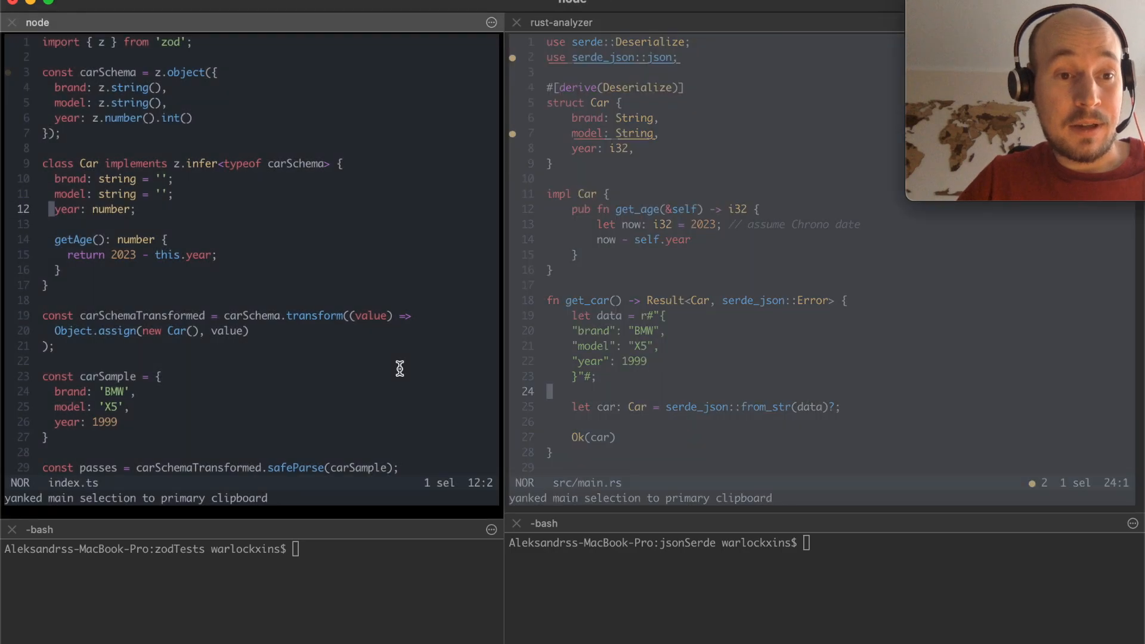
mouse_move(283, 276)
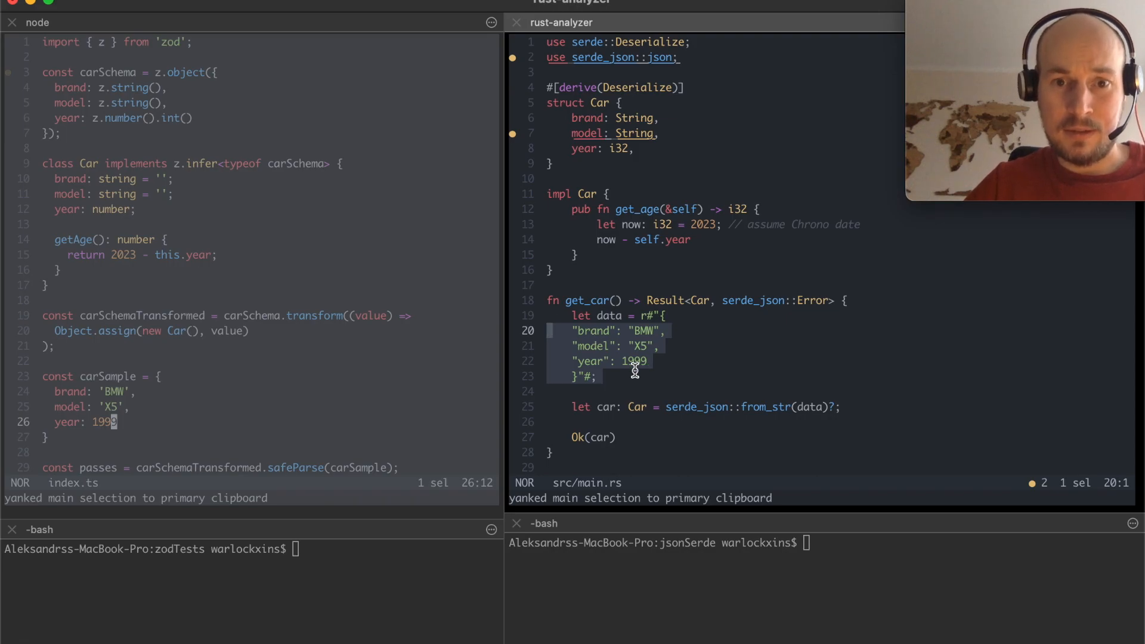
mouse_move(350, 275)
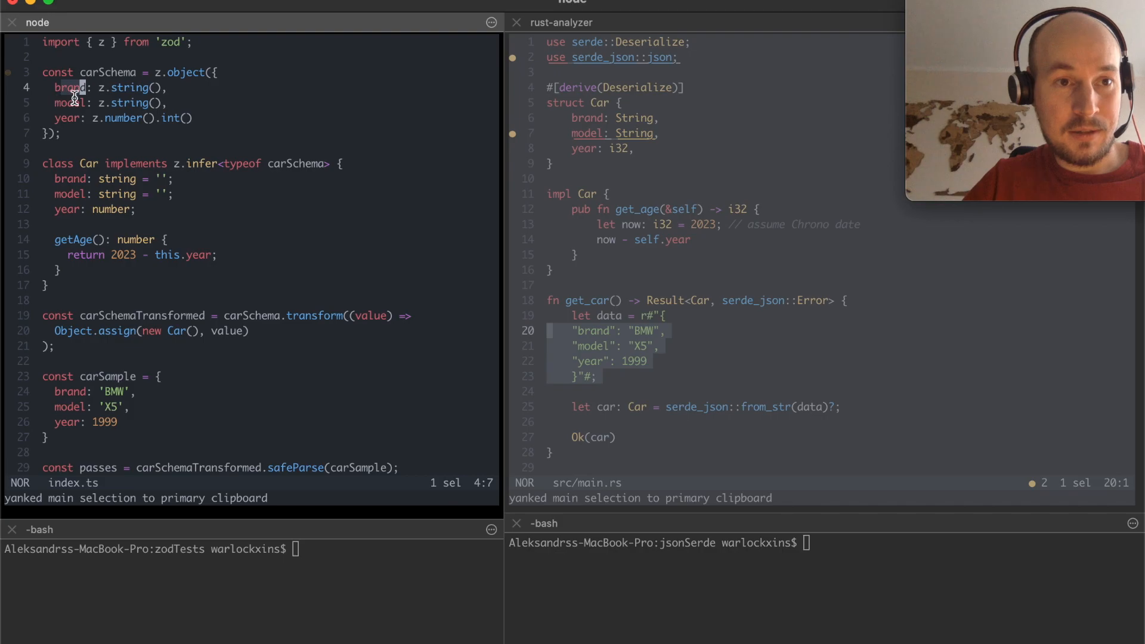
mouse_move(151, 119)
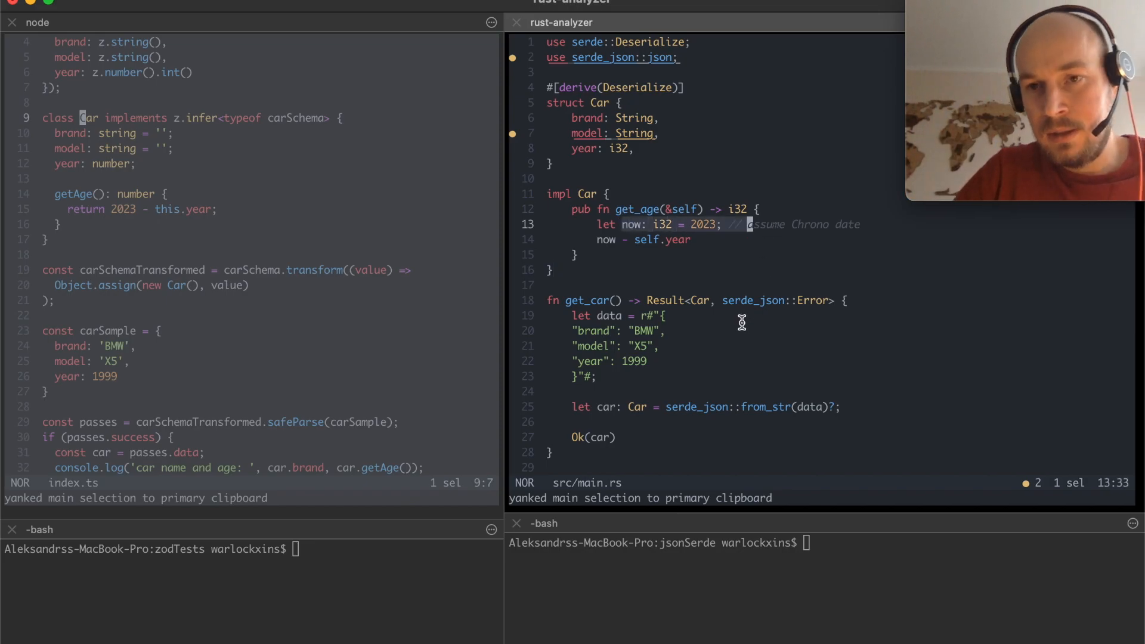
Run the TypeScript parser with npm run start and change the sample year to 1999.1
scroll("down", 3)
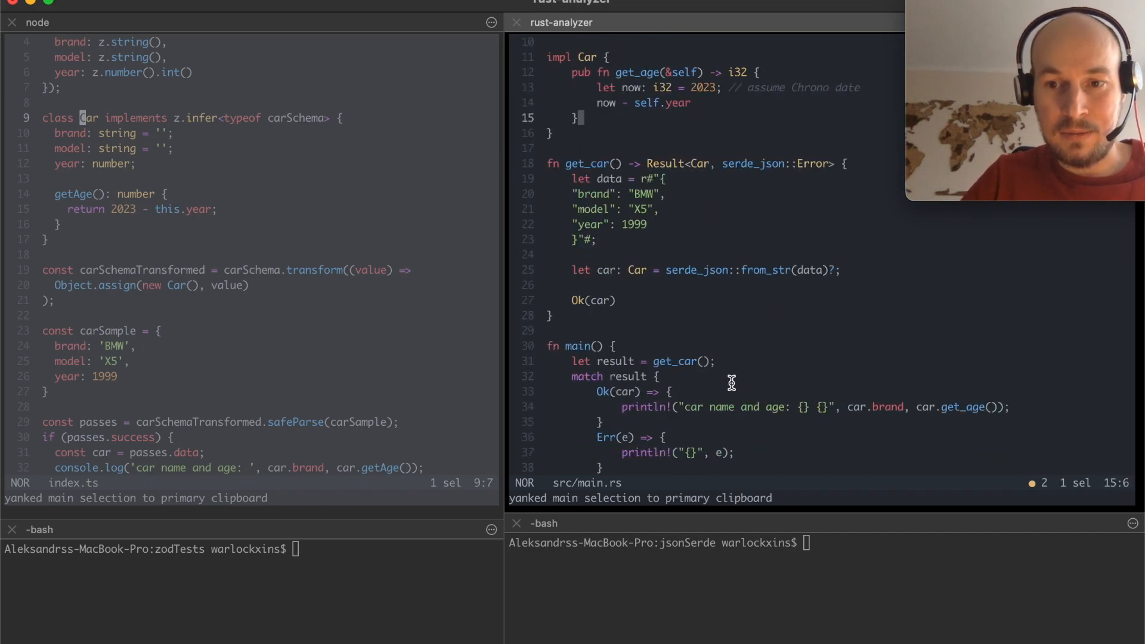
left_click(928, 407)
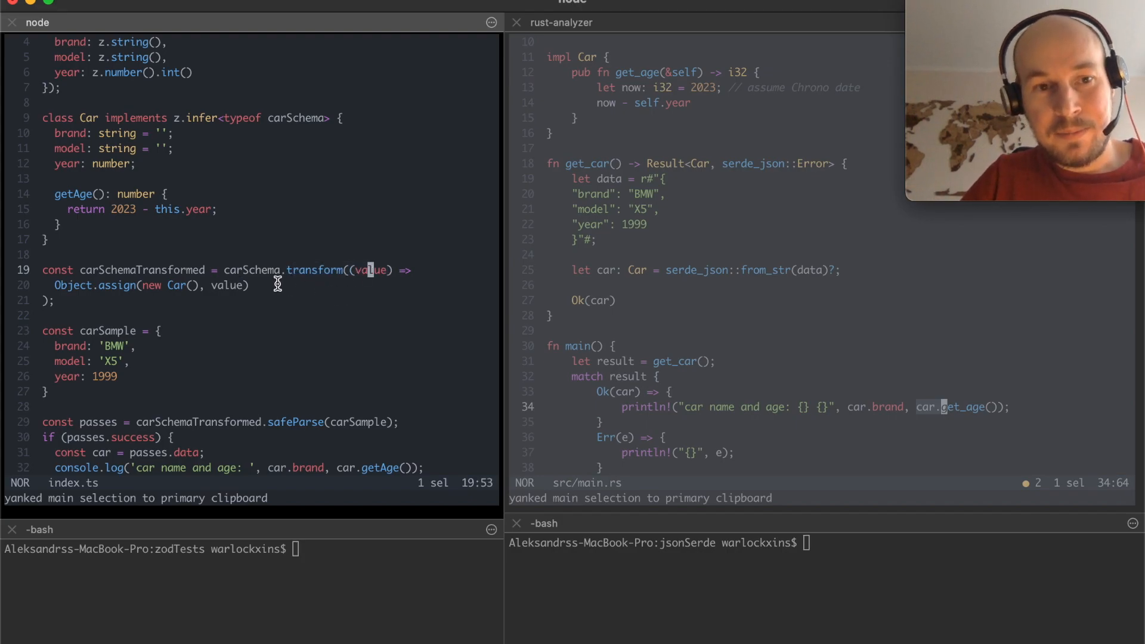
mouse_move(171, 293)
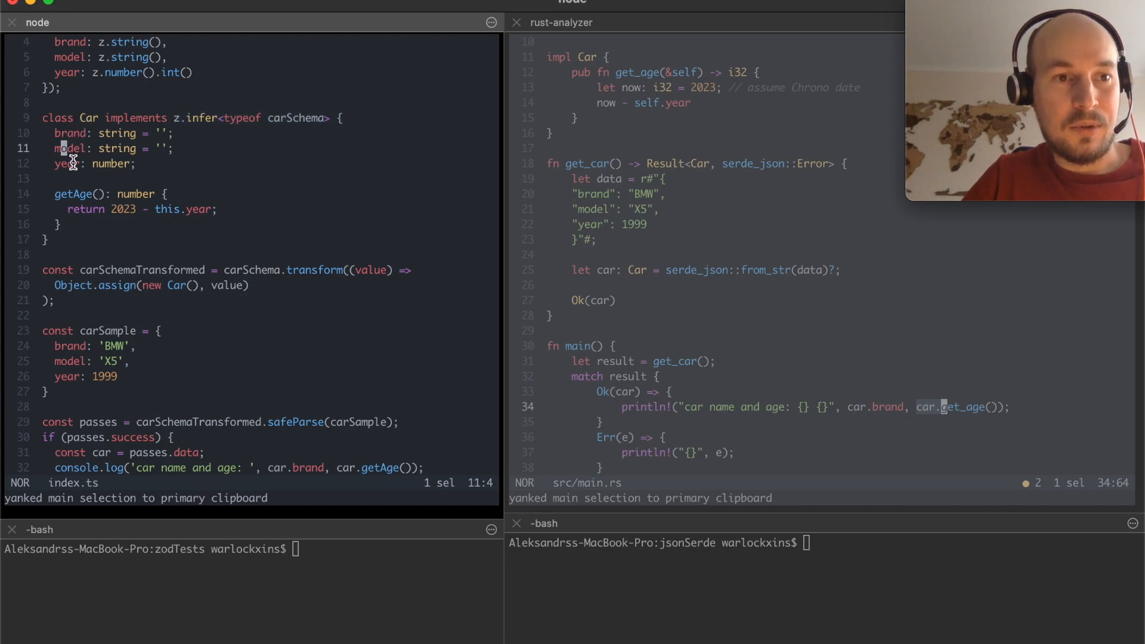
key("i")
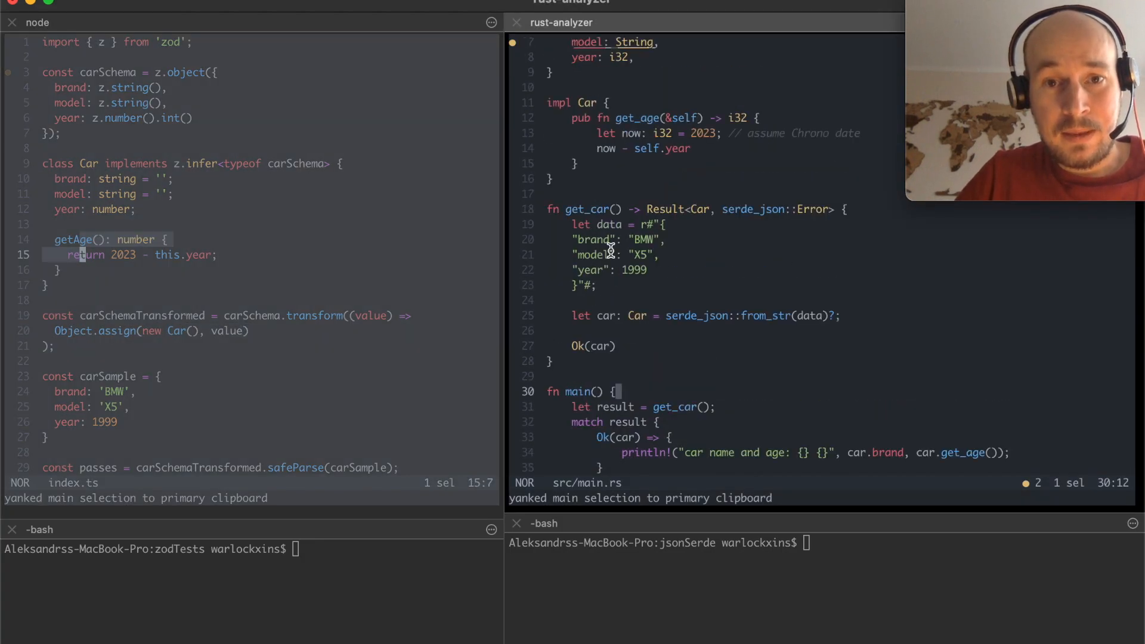
mouse_move(601, 197)
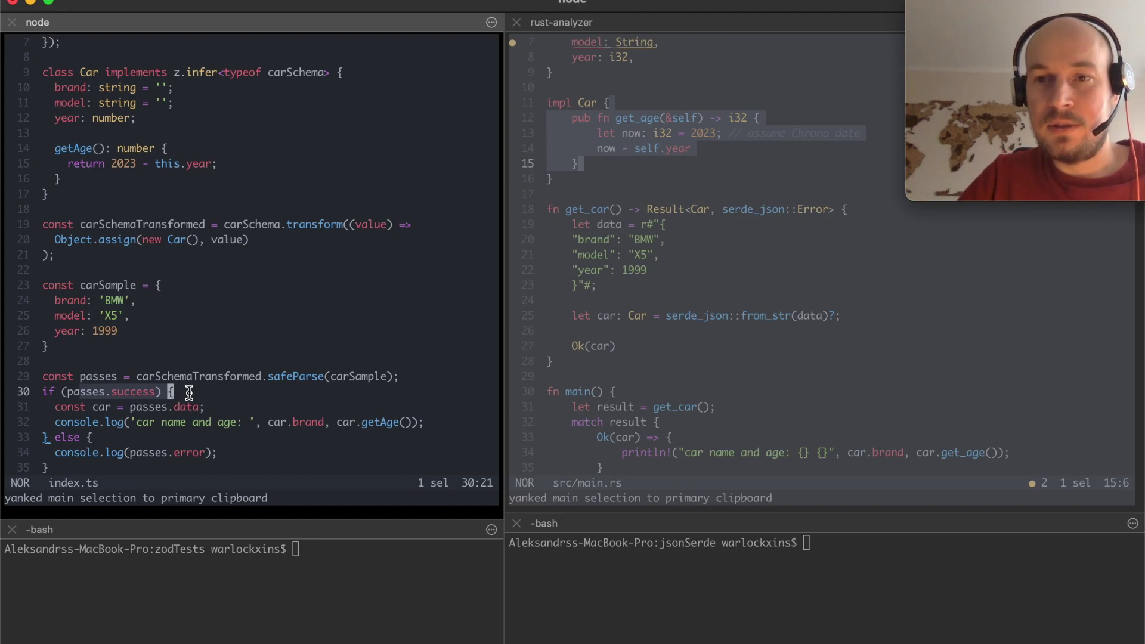
mouse_move(297, 289)
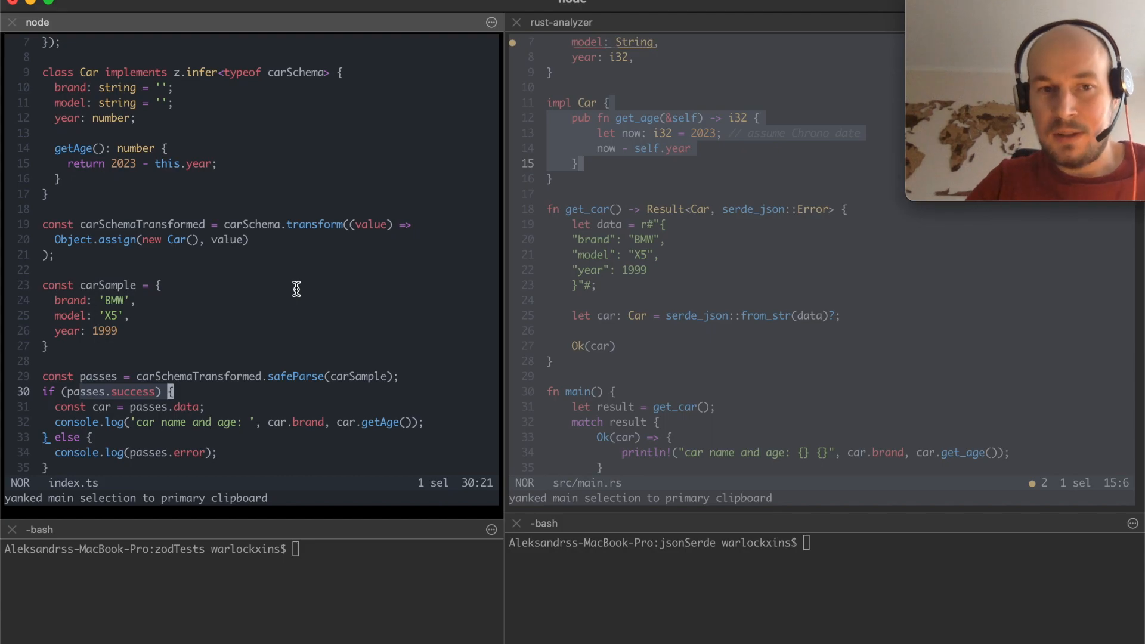
mouse_move(367, 544)
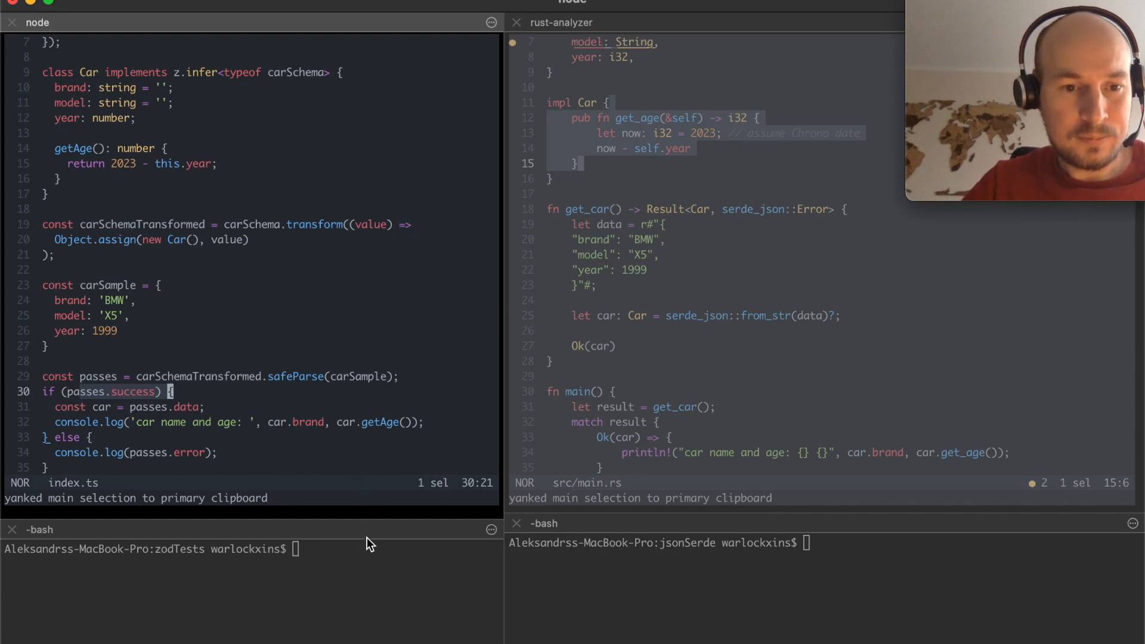
type("npm run start")
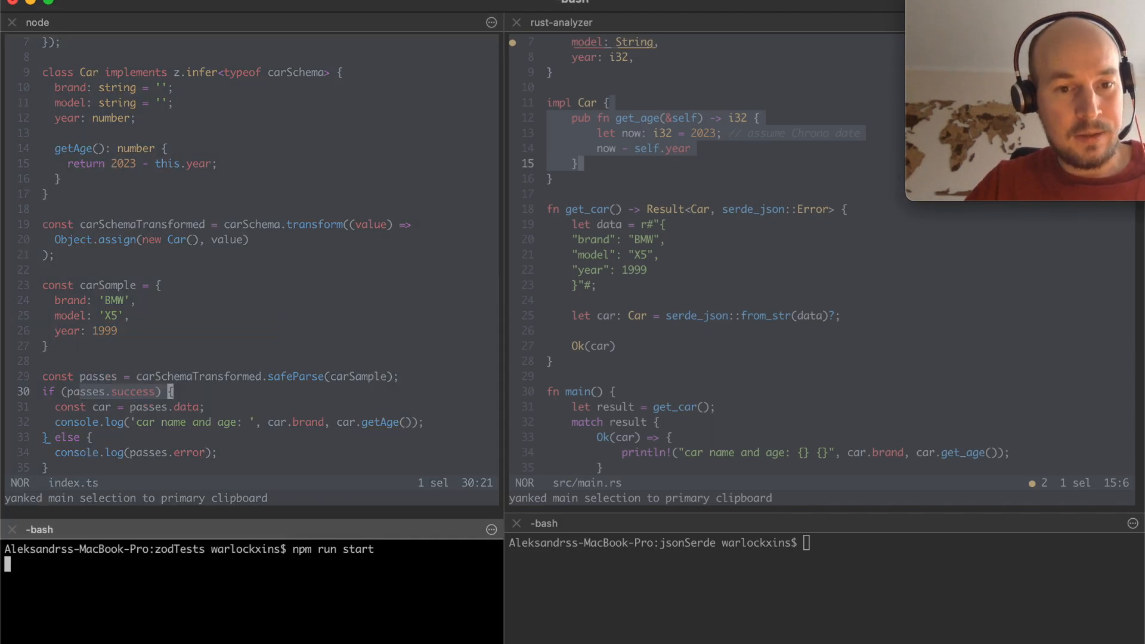
key("enter")
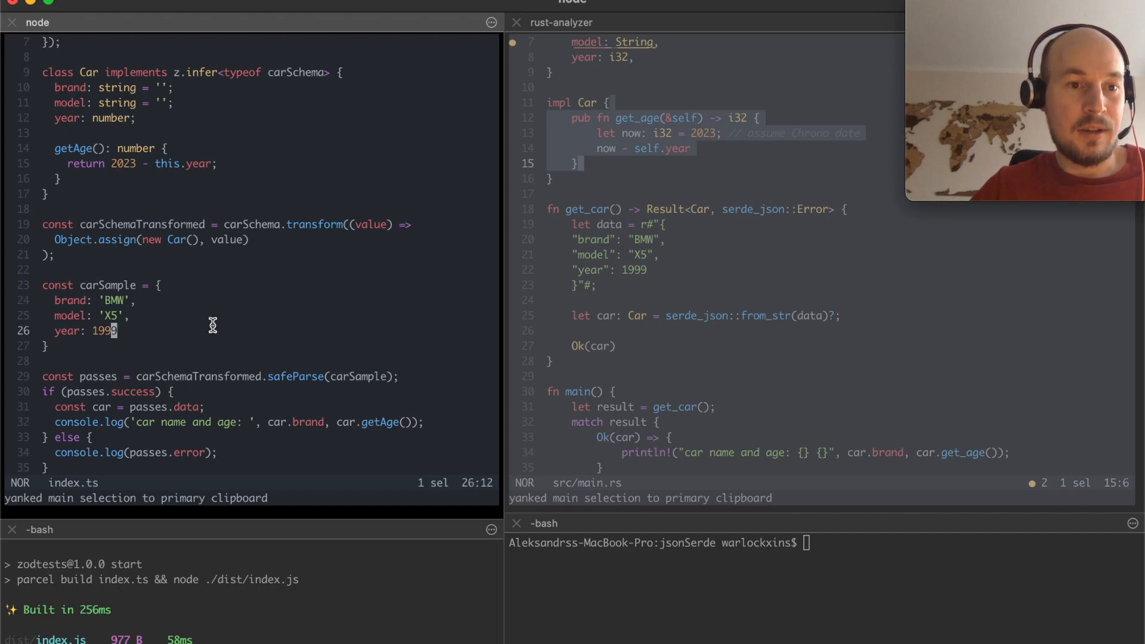
key("i")
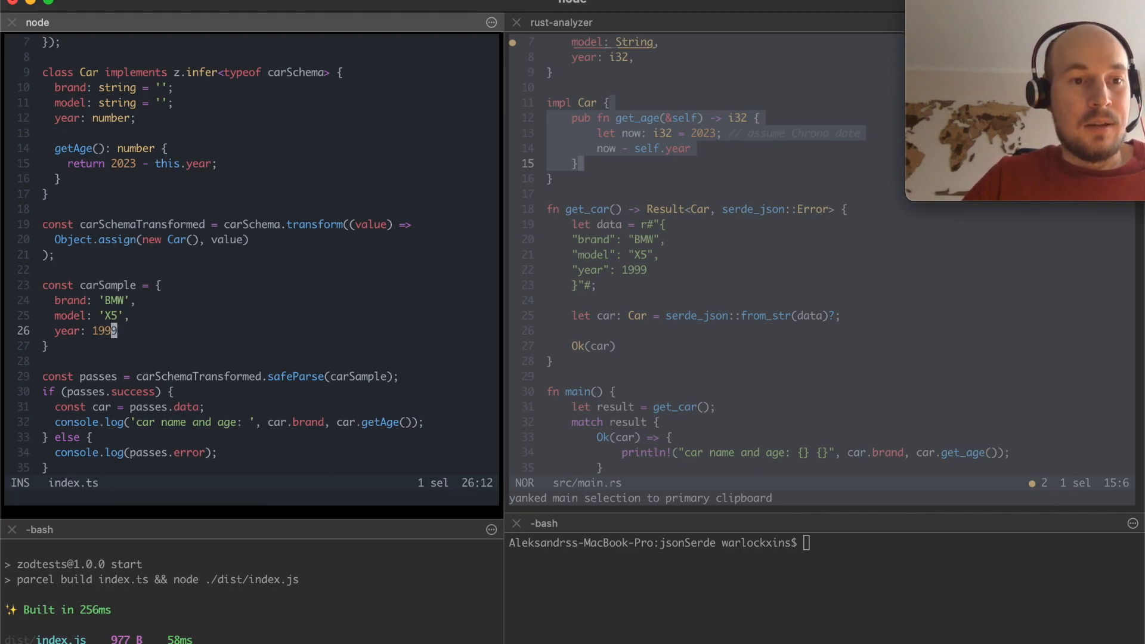
type(".1")
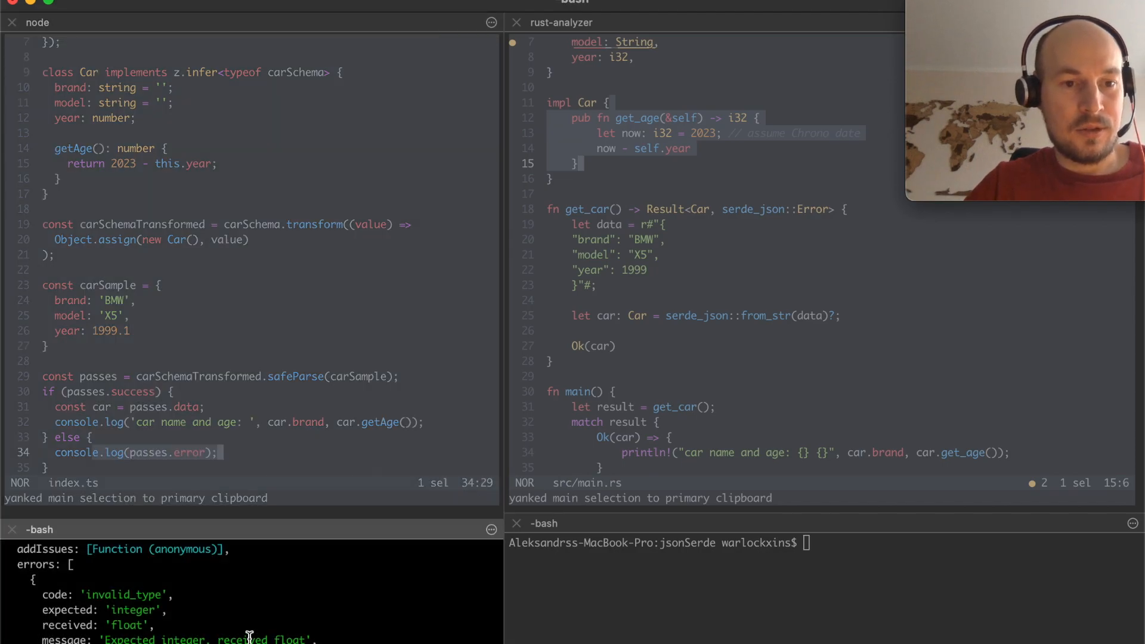
Change the Rust sample's year in main.rs to 1999.1, save, and start cargo run
left_click(648, 271)
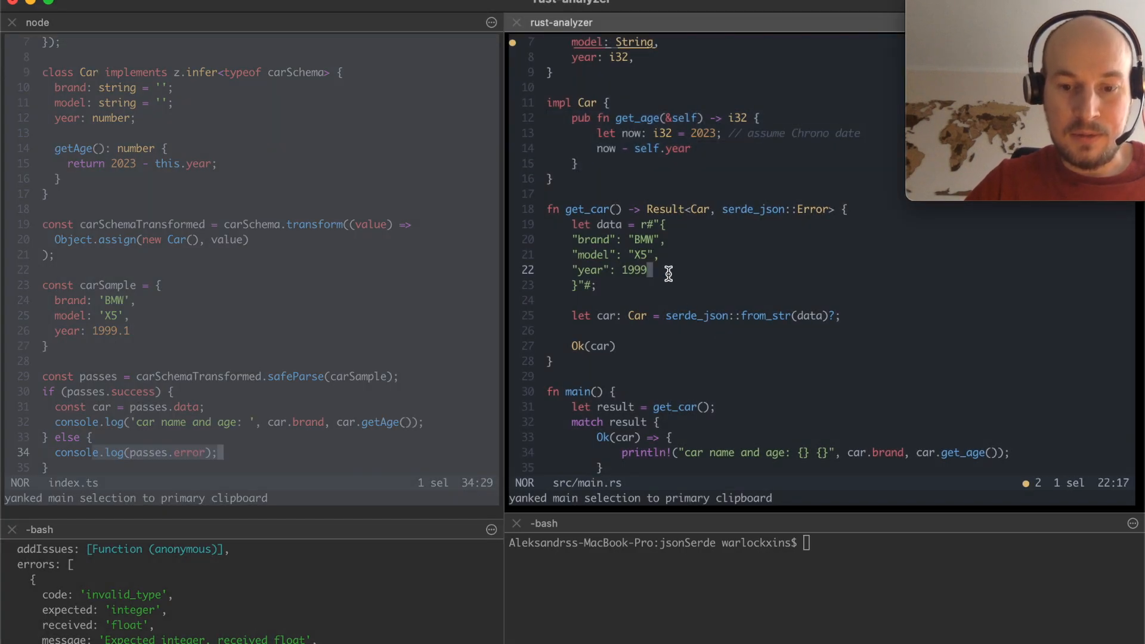
type(".1")
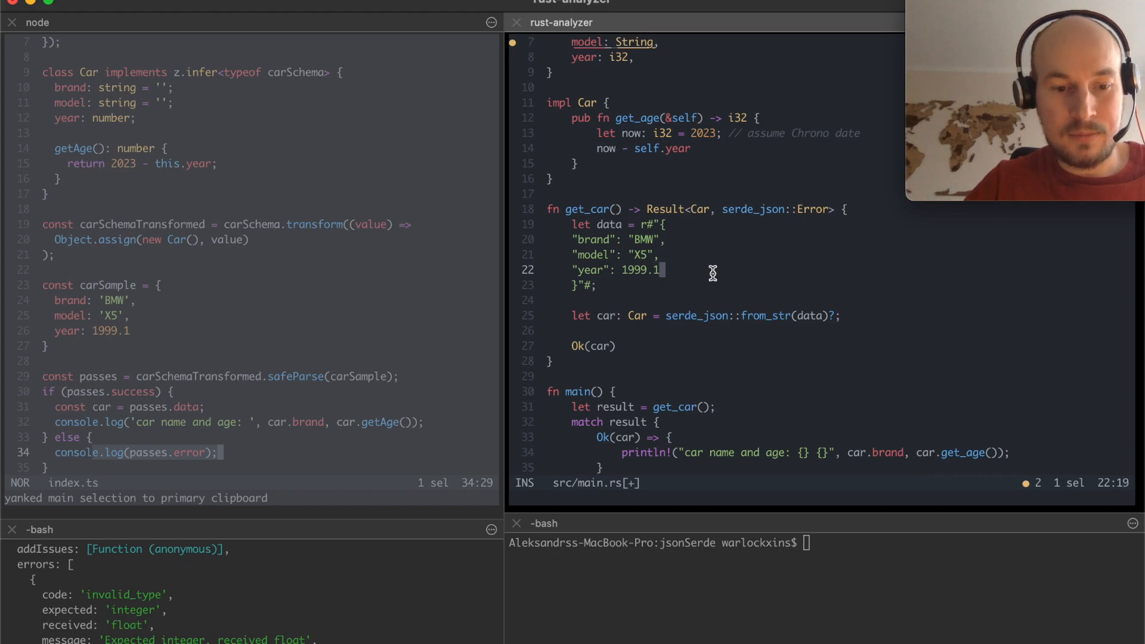
key("Escape")
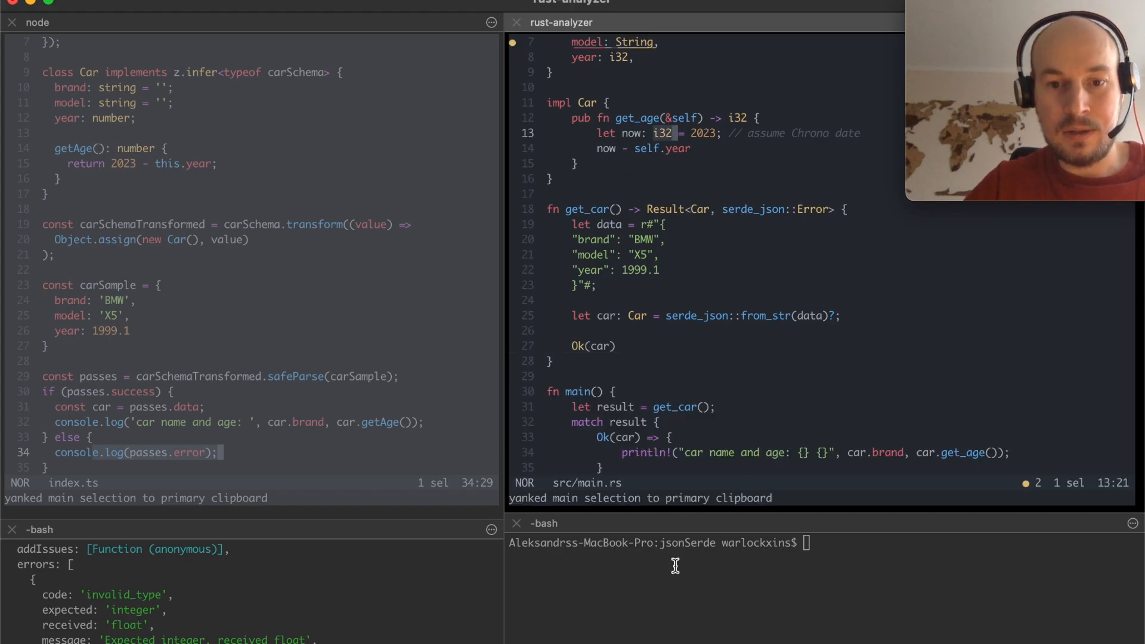
type("cargo run")
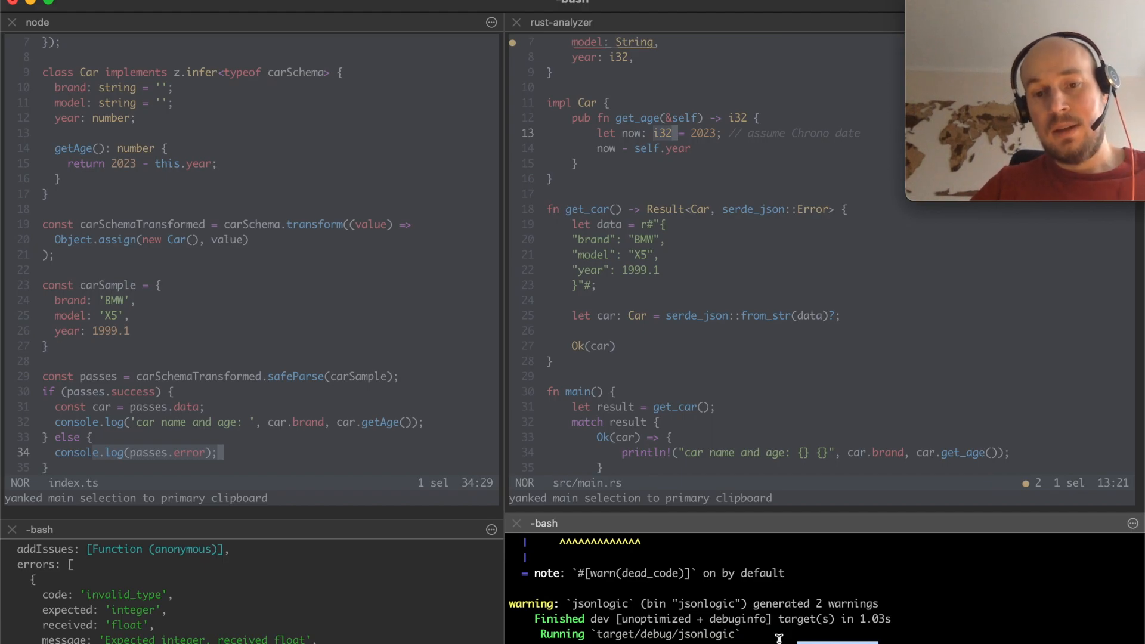
mouse_move(702, 235)
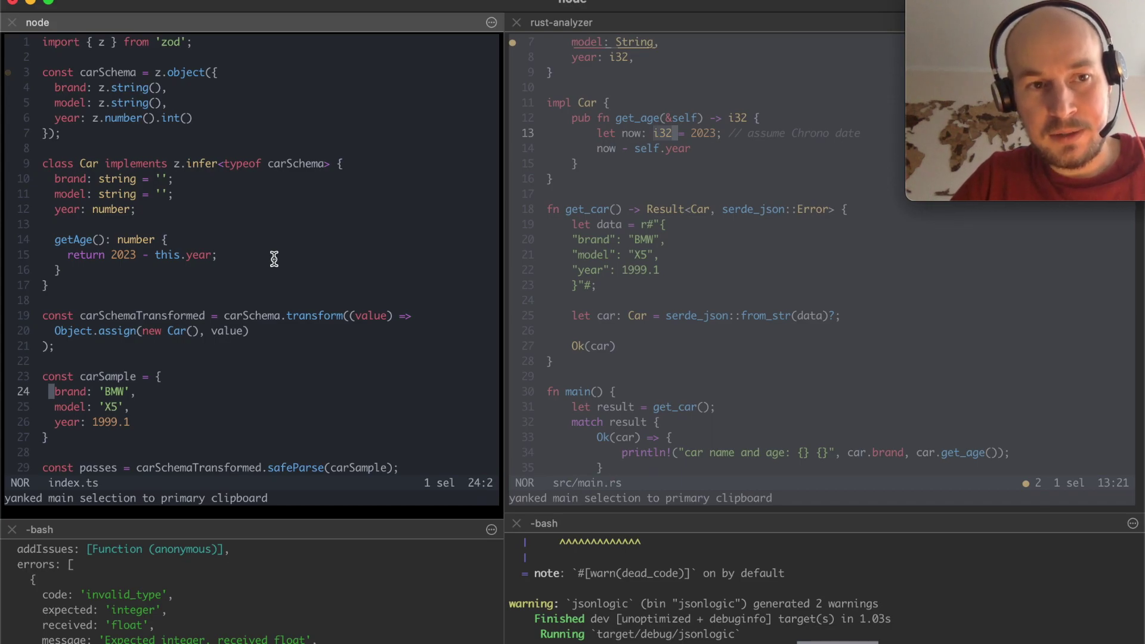
Delete the .1 from the Rust year and save main.rs and index.ts with :w
left_click(167, 239)
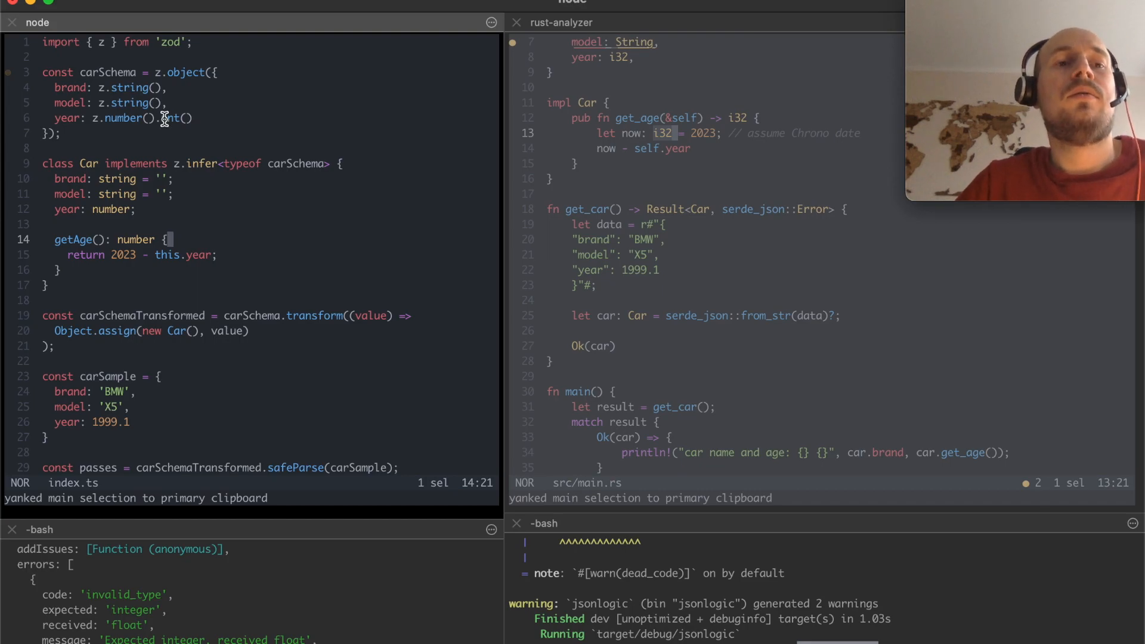
mouse_move(158, 149)
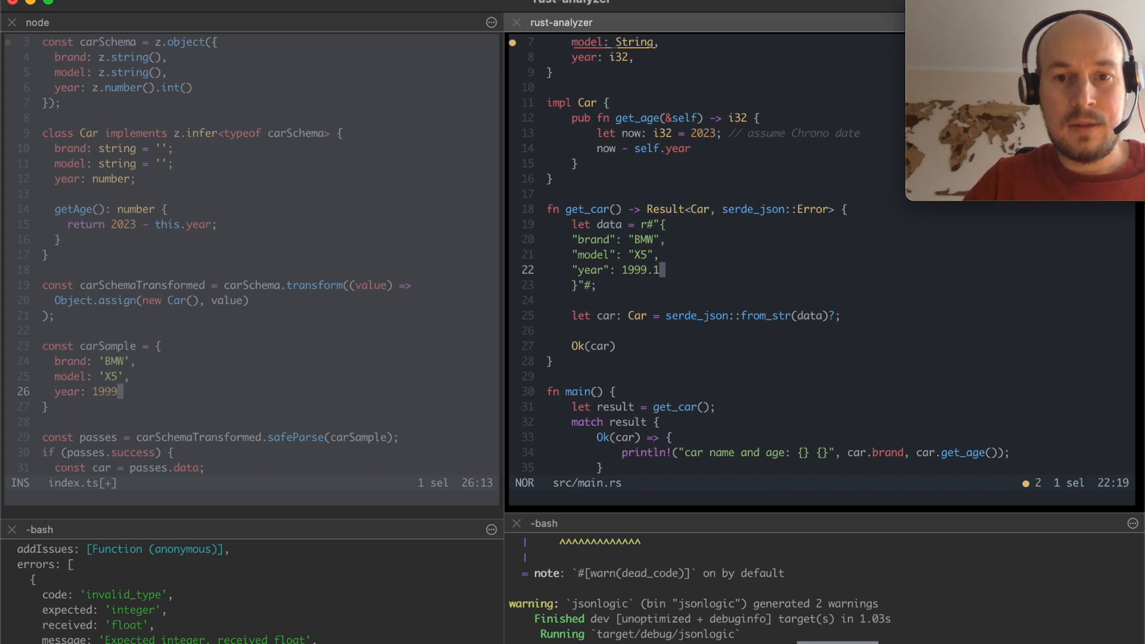
key("Backspace")
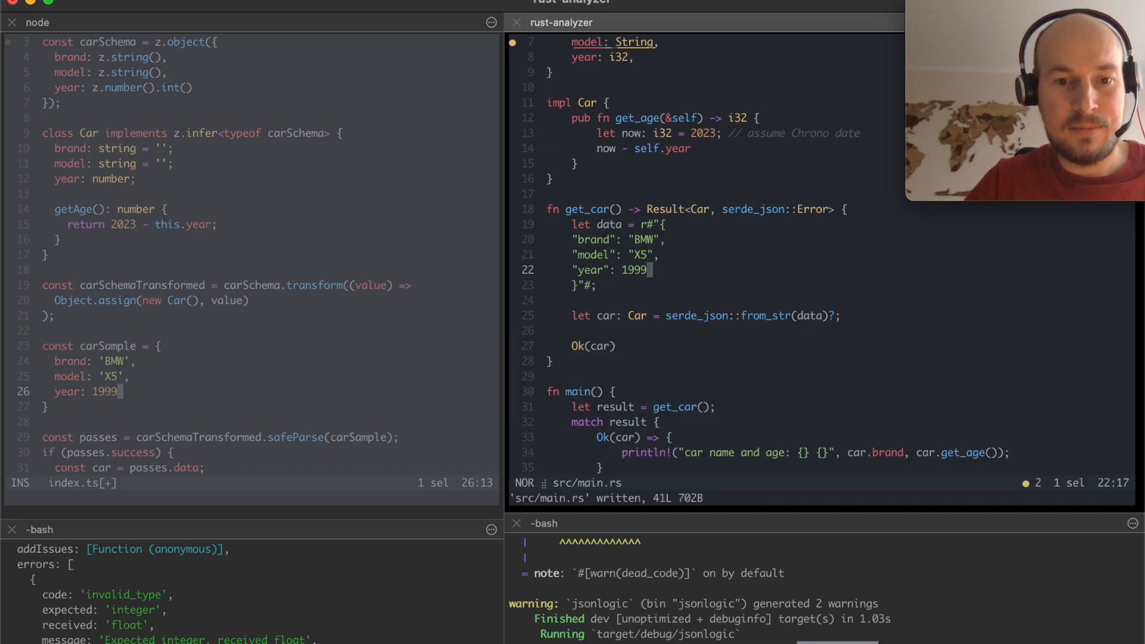
type(":w")
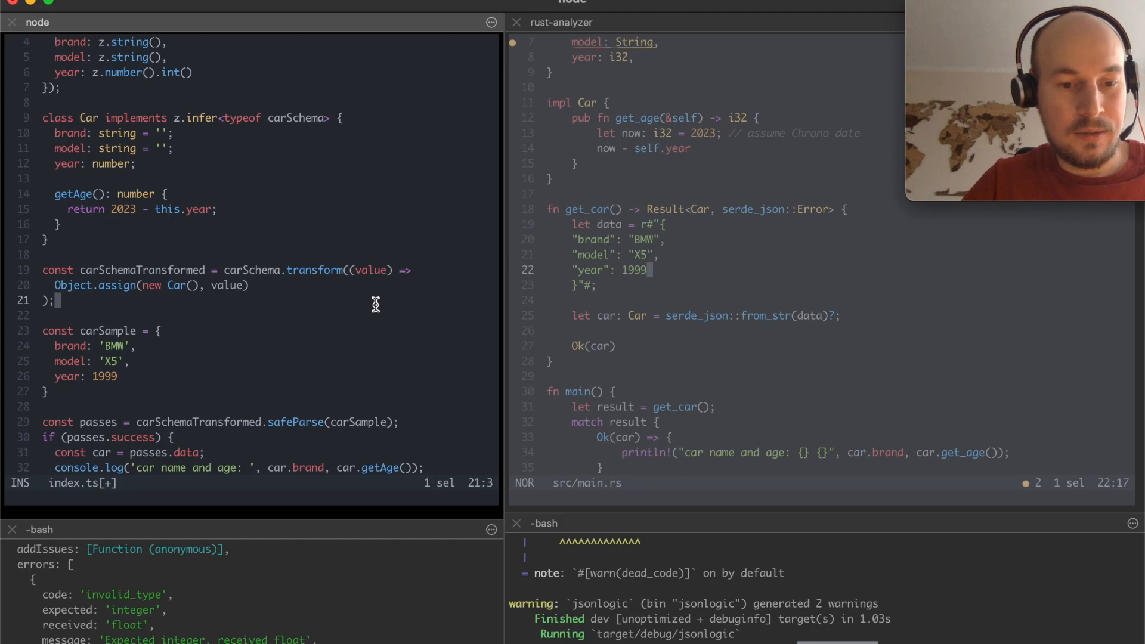
type(":w")
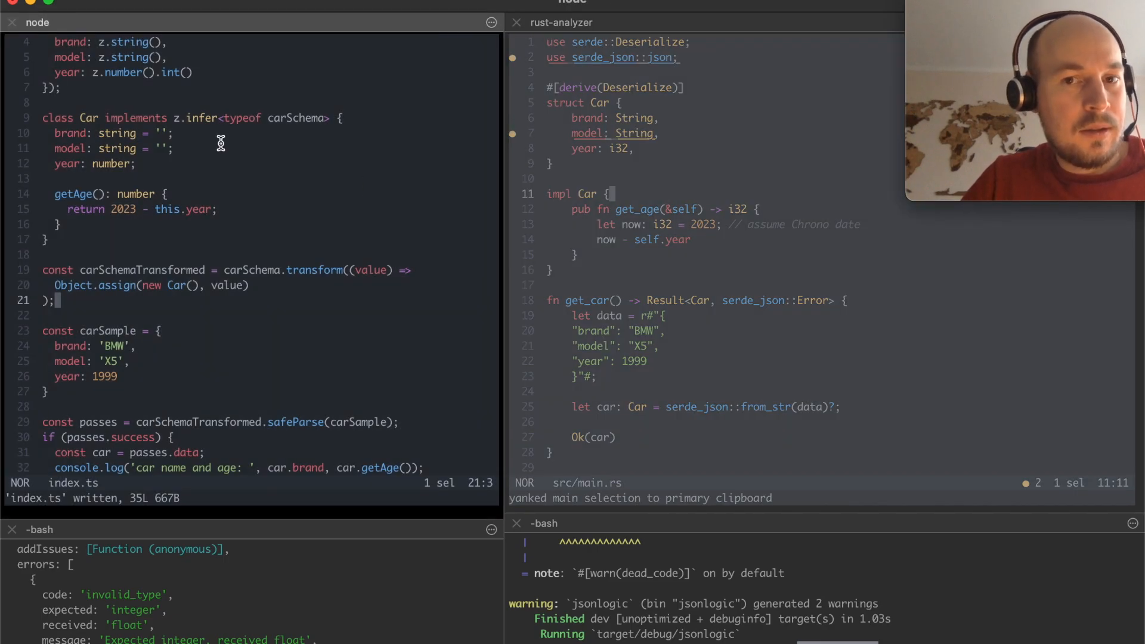
mouse_move(608, 209)
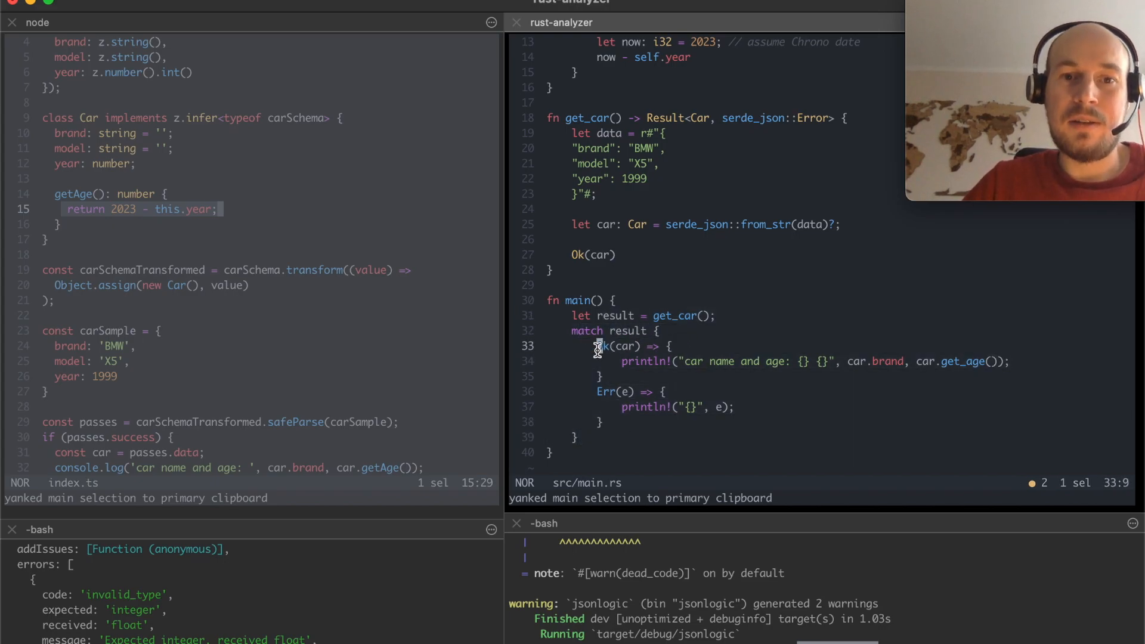
mouse_move(289, 401)
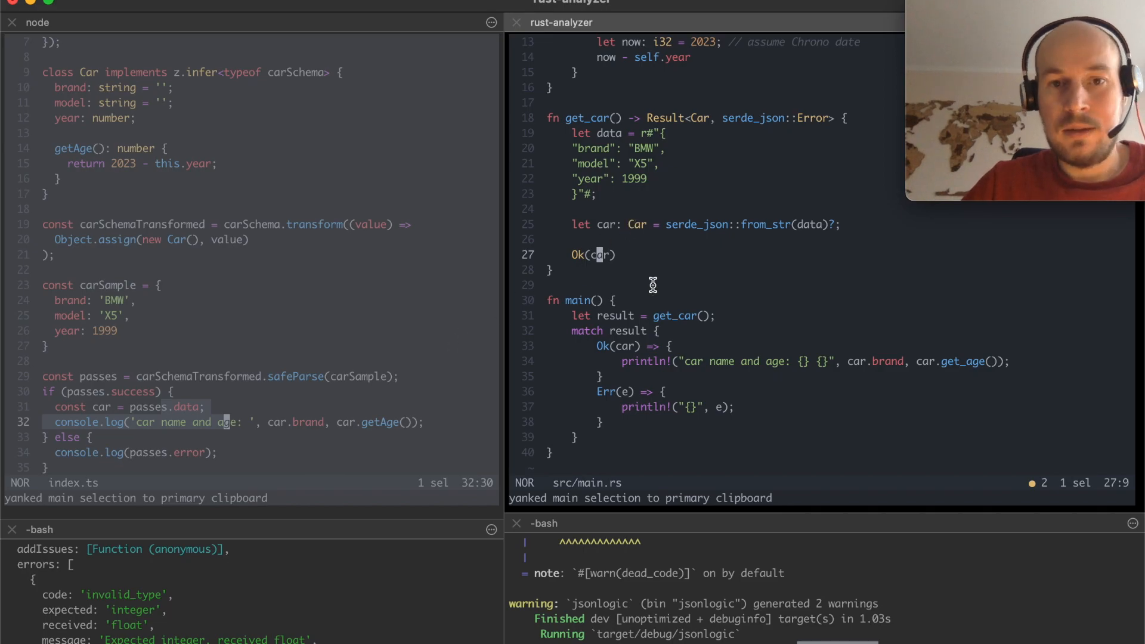
mouse_move(666, 267)
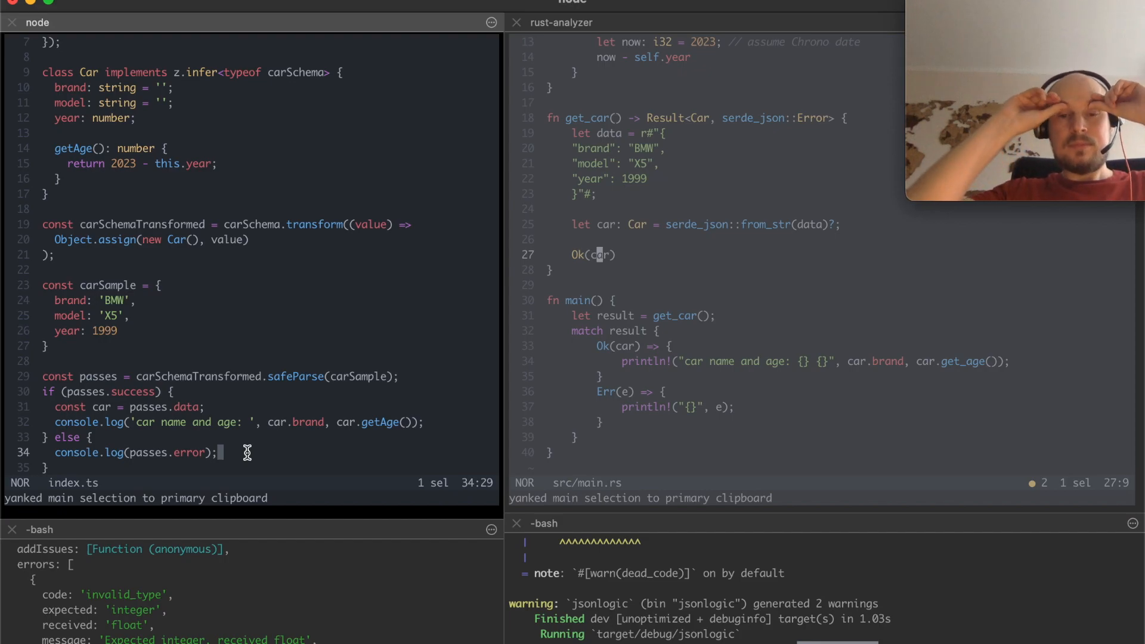
mouse_move(136, 376)
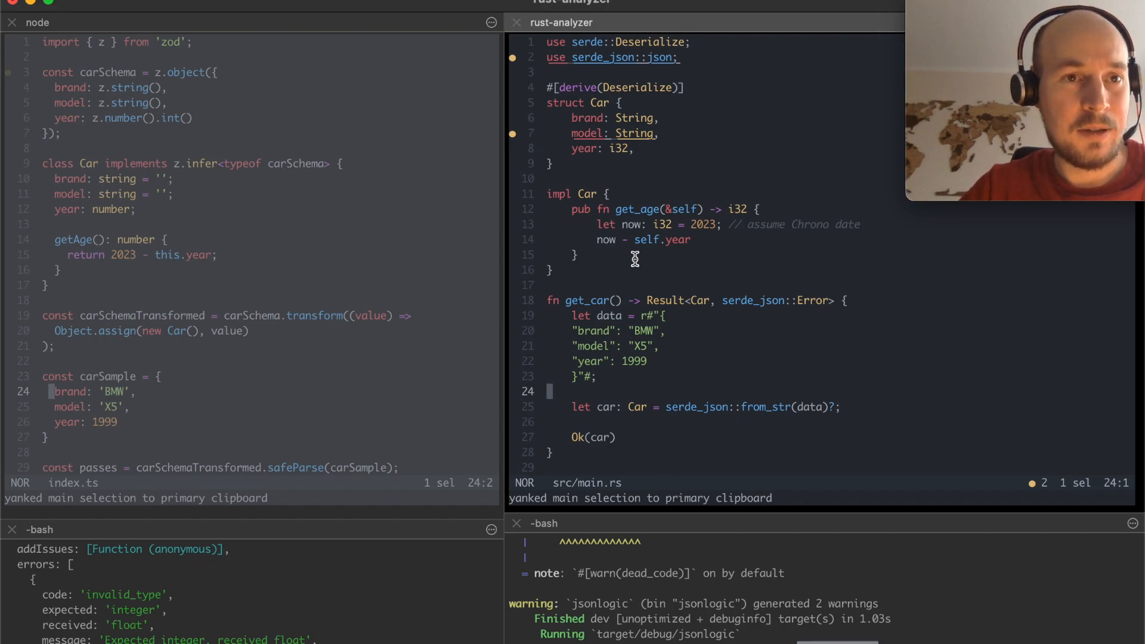
mouse_move(389, 169)
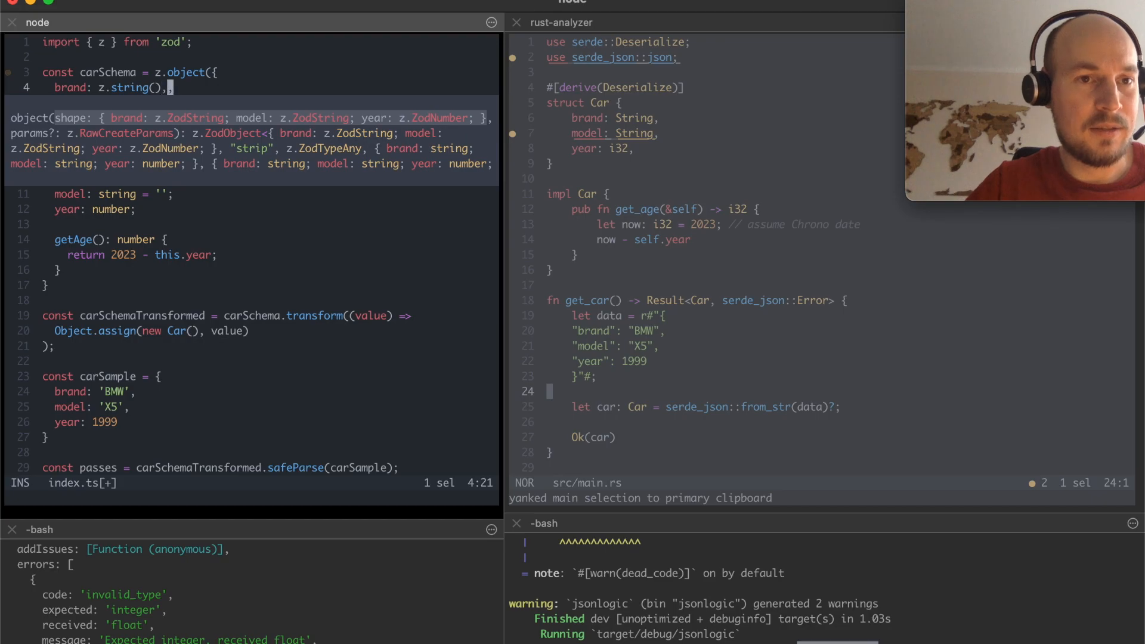
Add .min(5) to the brand z.string() field in carSchema
type(".min(")
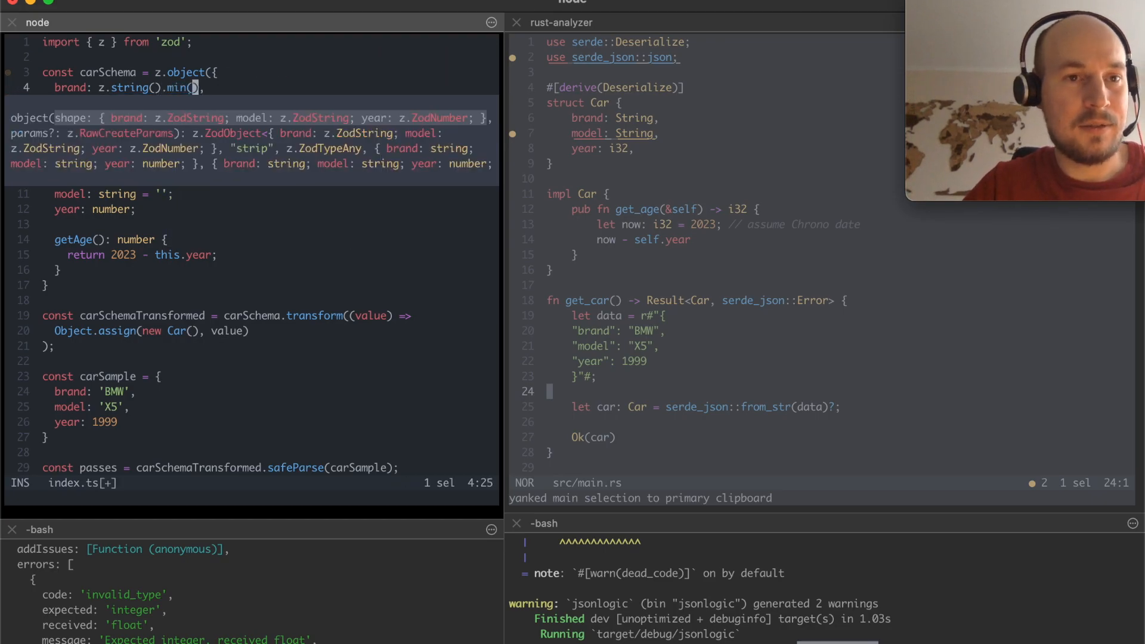
type("5")
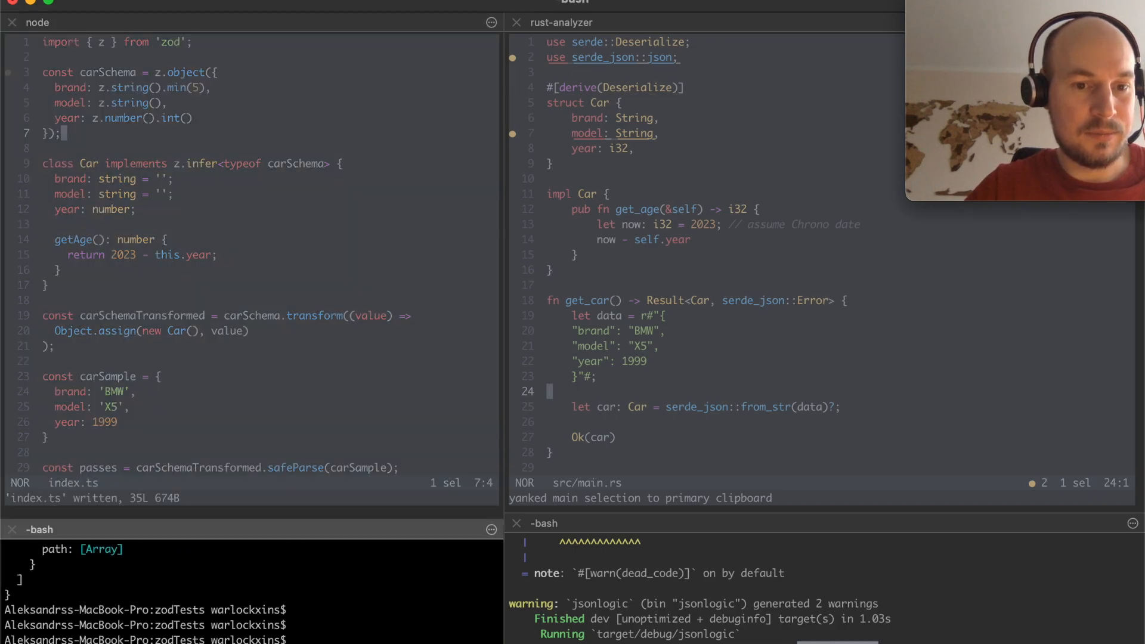
Run npm run start to show brand must contain at least 5 characters
type("npm run start")
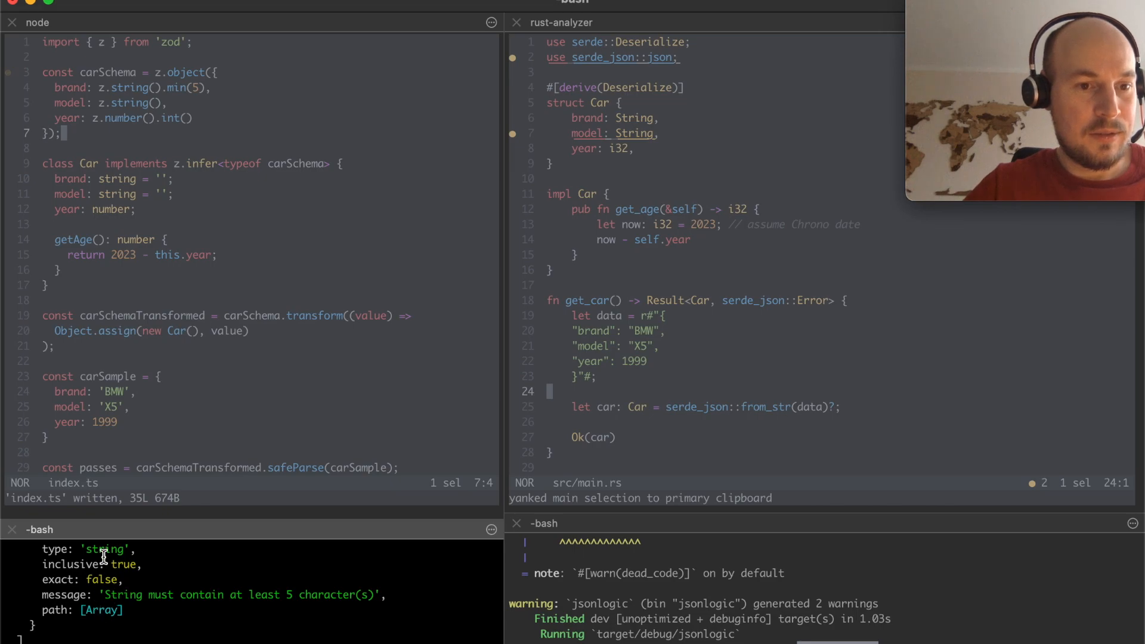
mouse_move(165, 605)
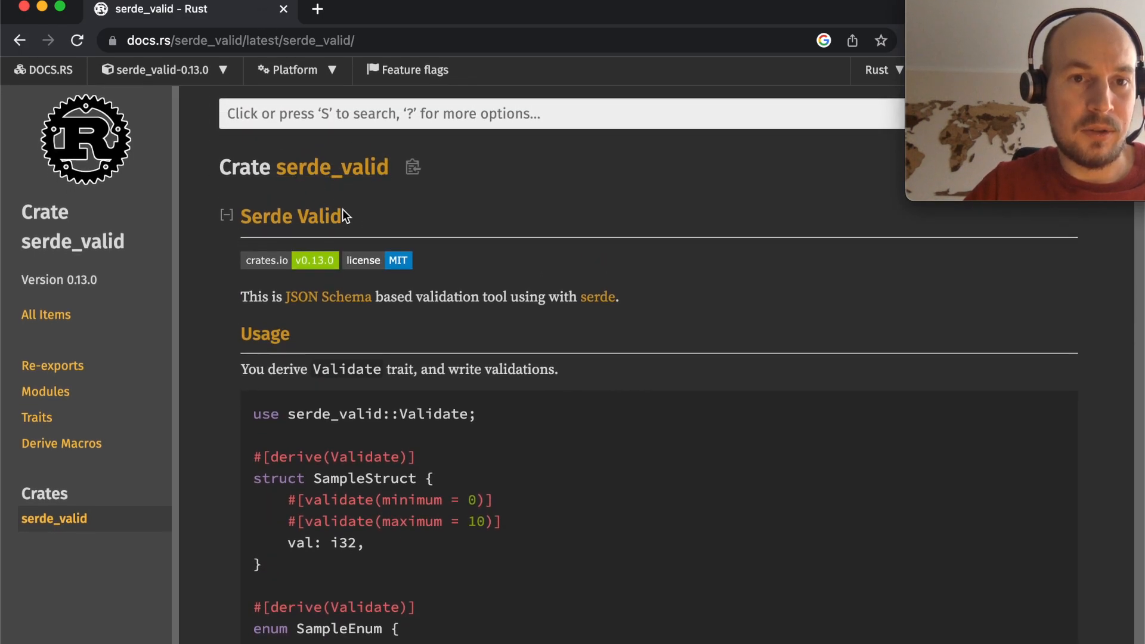
Review the serde_valid usage example, highlighting Validate and the validate call in the assert
double_click(334, 414)
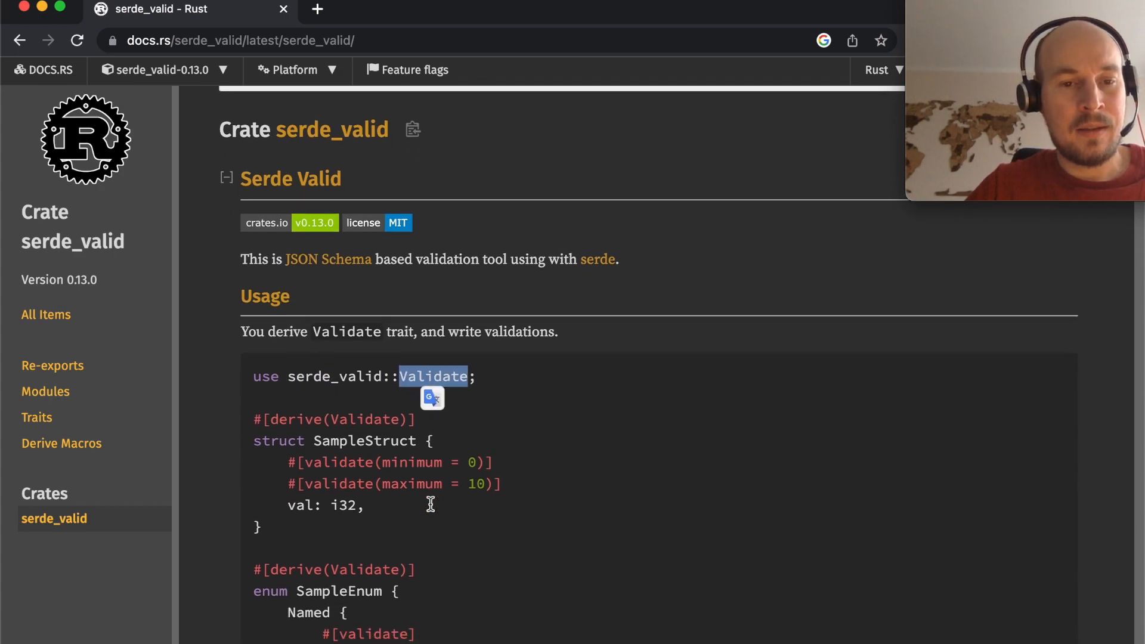
scroll("down", 3)
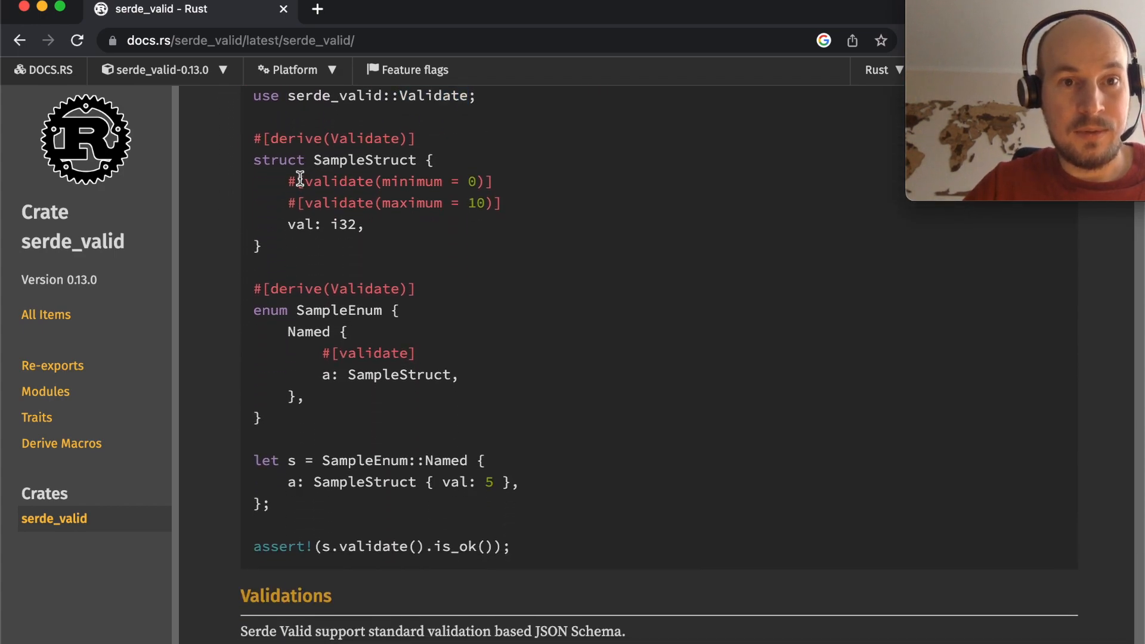
left_click_drag(289, 181, 482, 203)
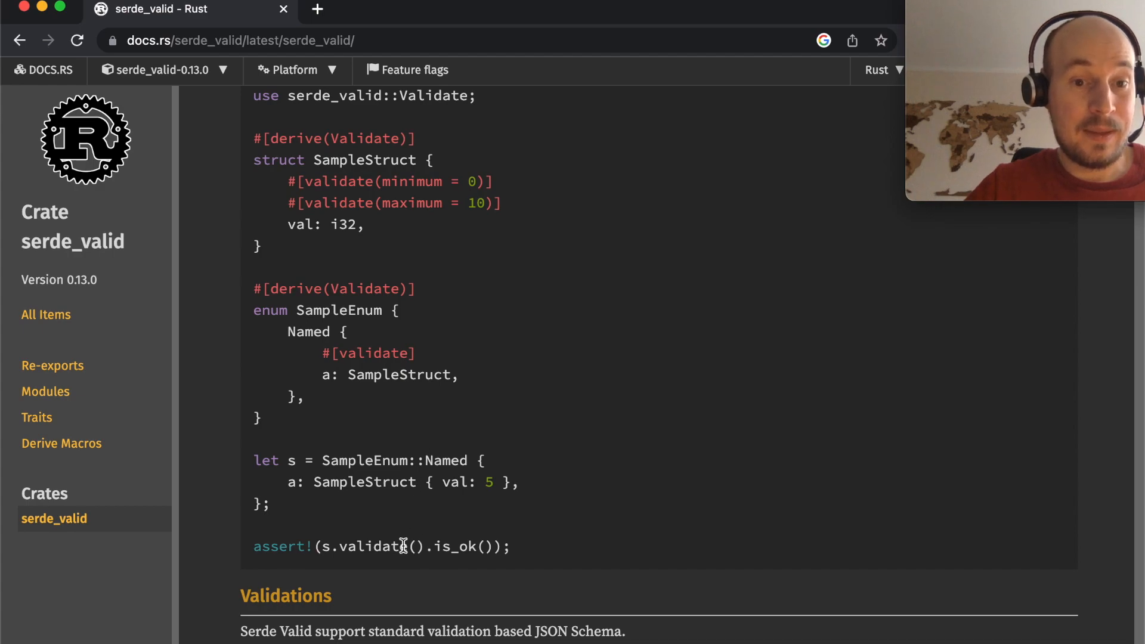
mouse_move(403, 540)
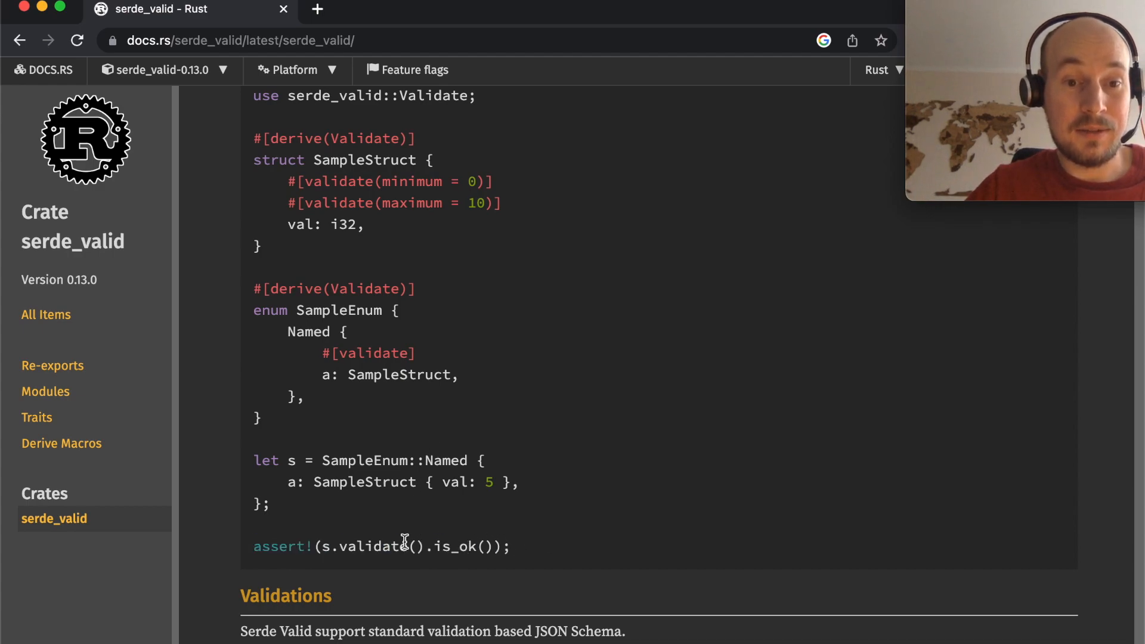
double_click(372, 547)
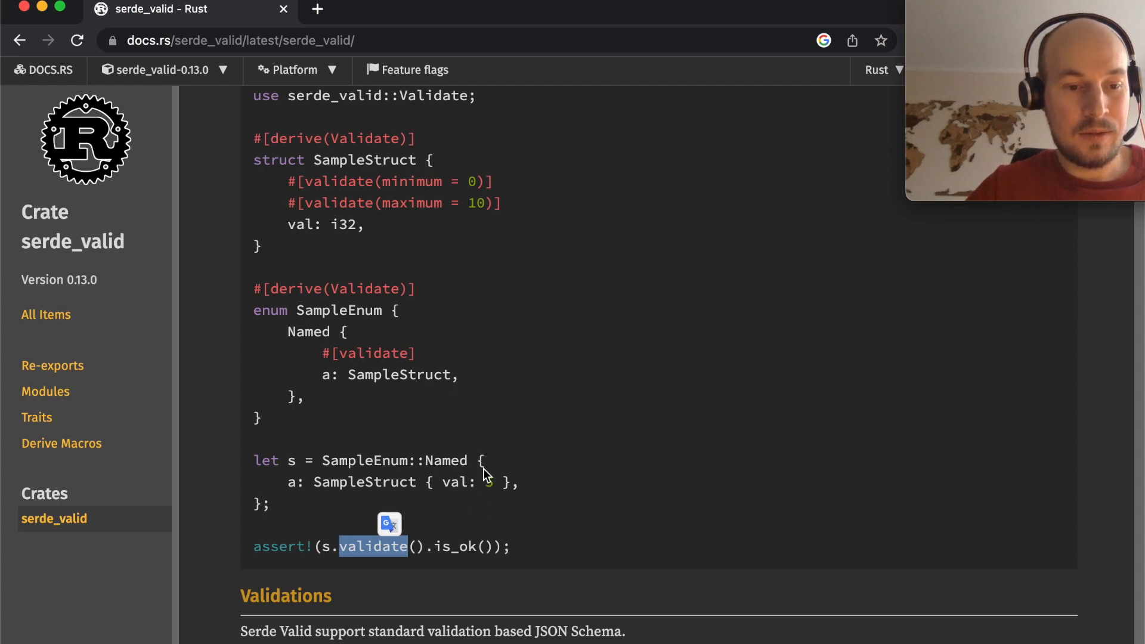
key("Cmd+Tab")
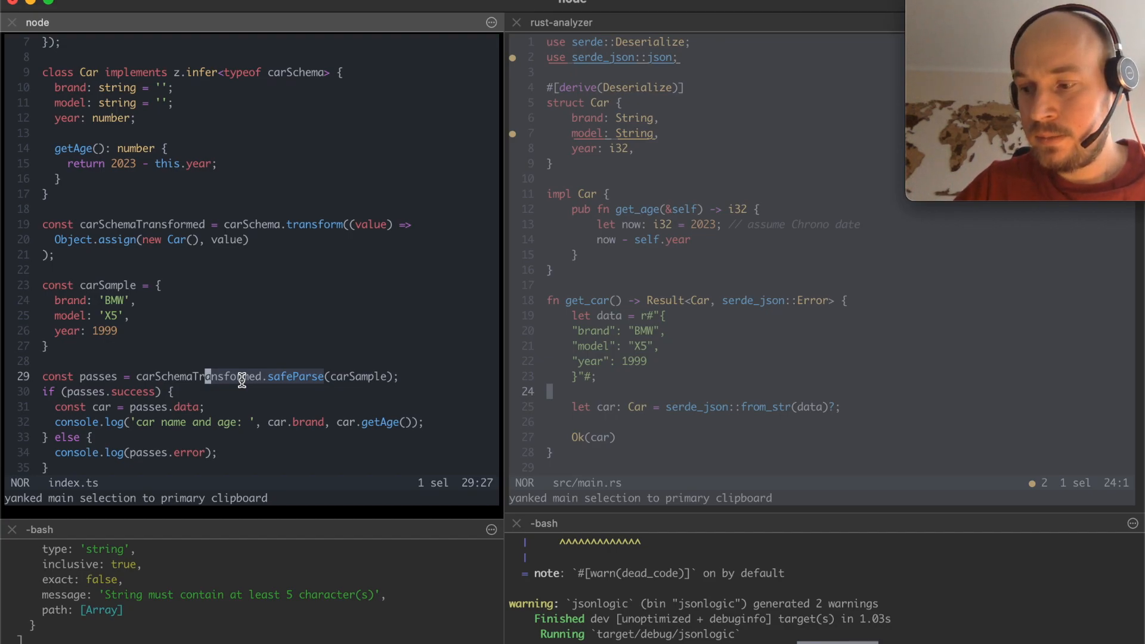
mouse_move(282, 380)
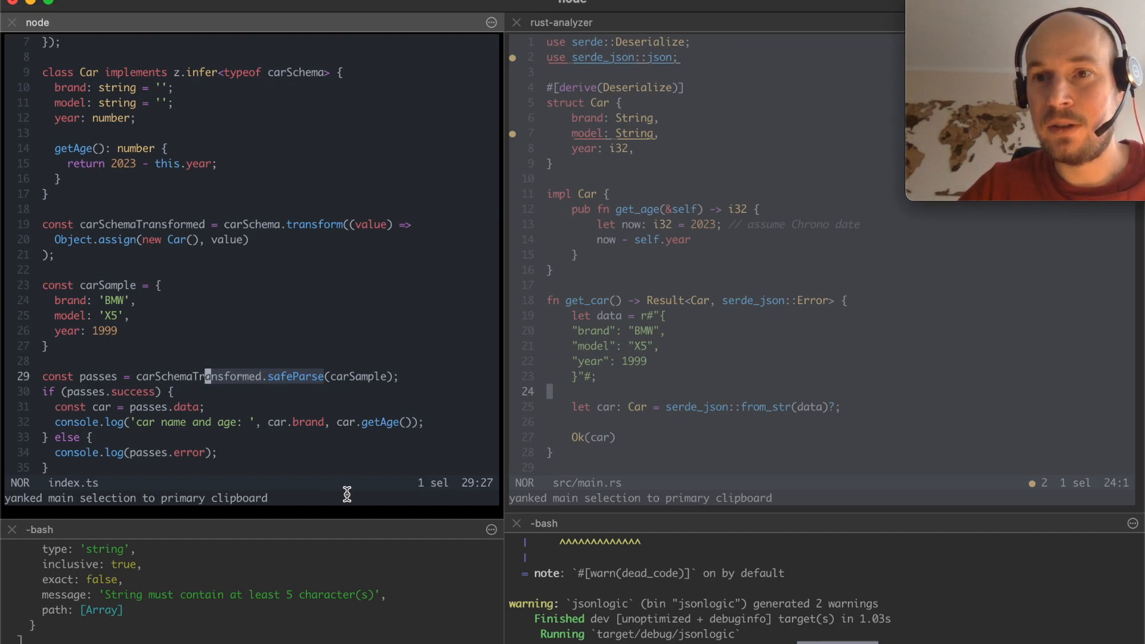
mouse_move(682, 68)
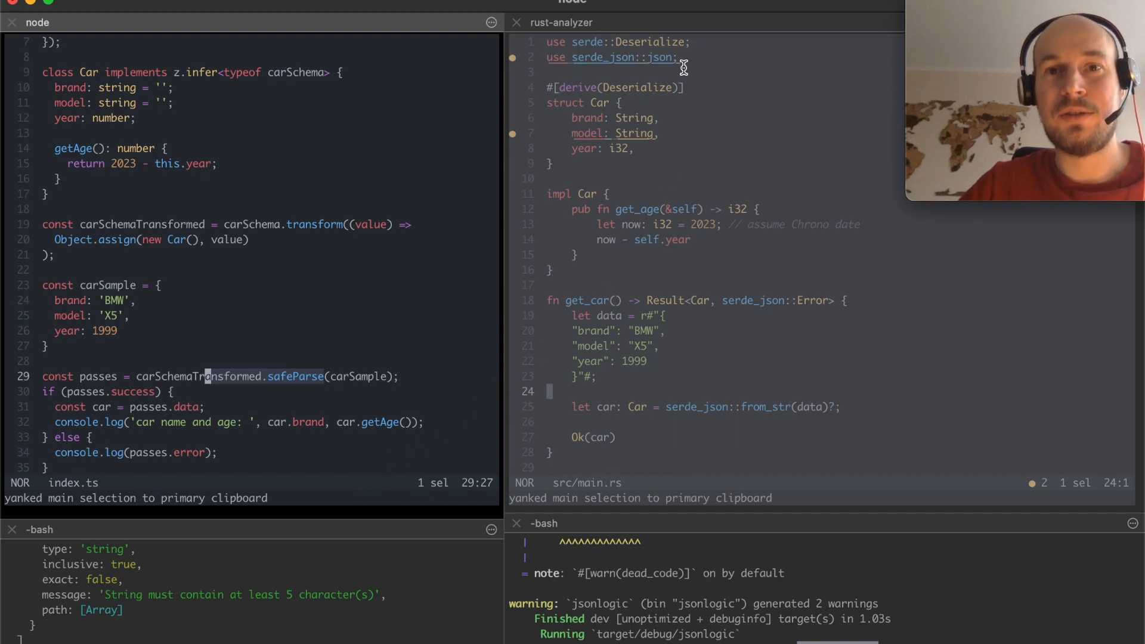